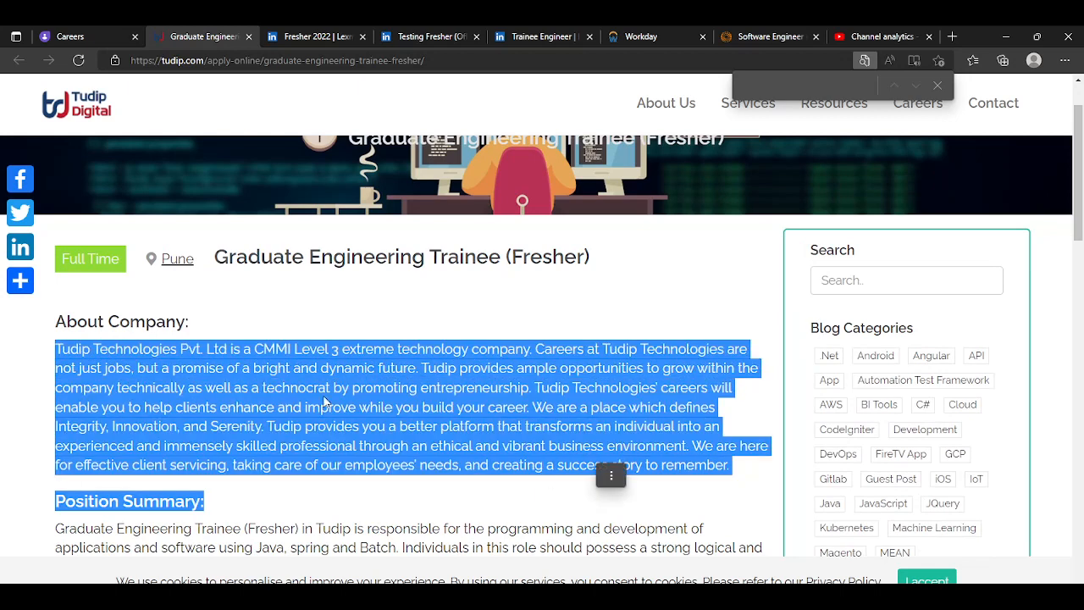
pyautogui.scroll(3)
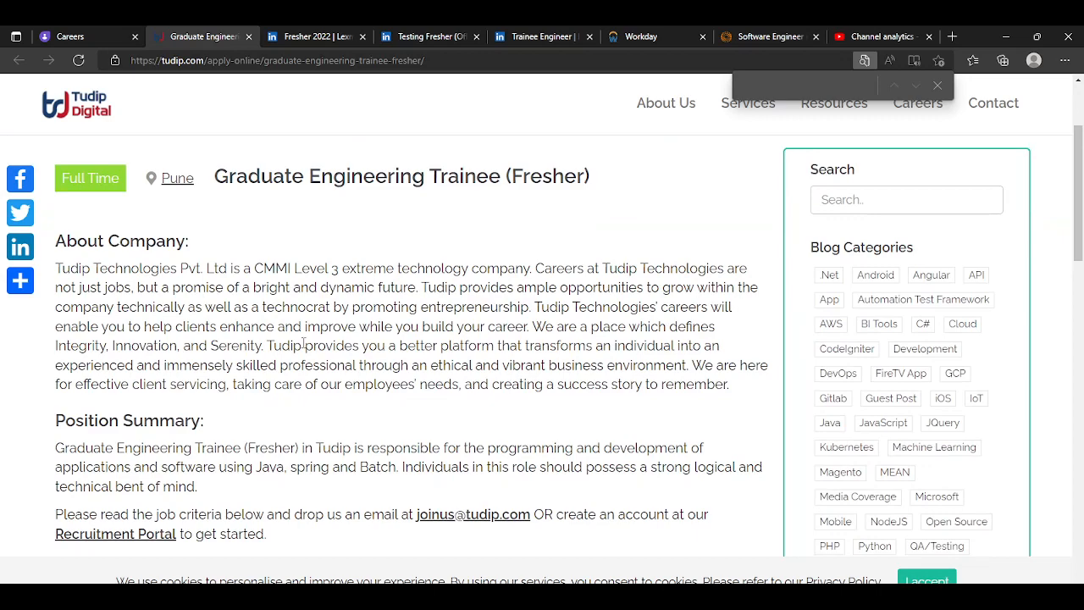
pyautogui.scroll(-3)
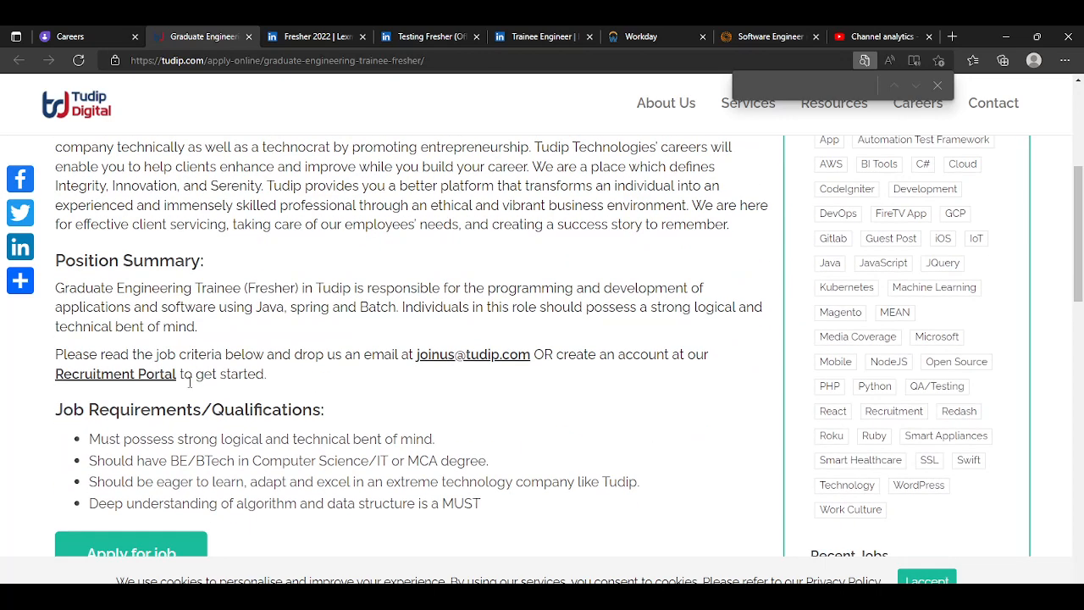
pyautogui.moveTo(356, 405)
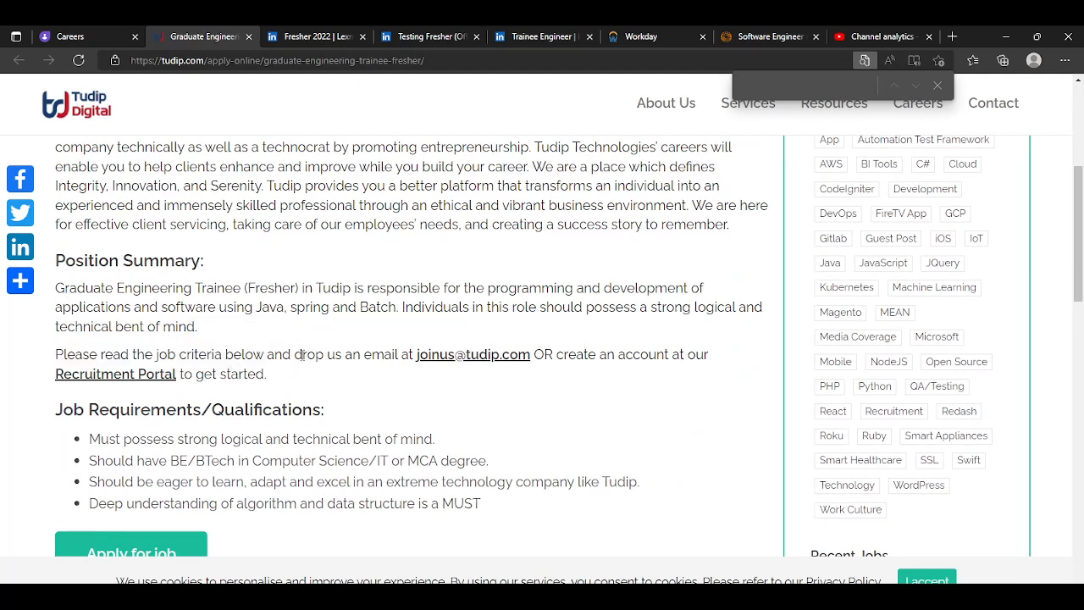
pyautogui.moveTo(281, 354); pyautogui.dragTo(563, 354)
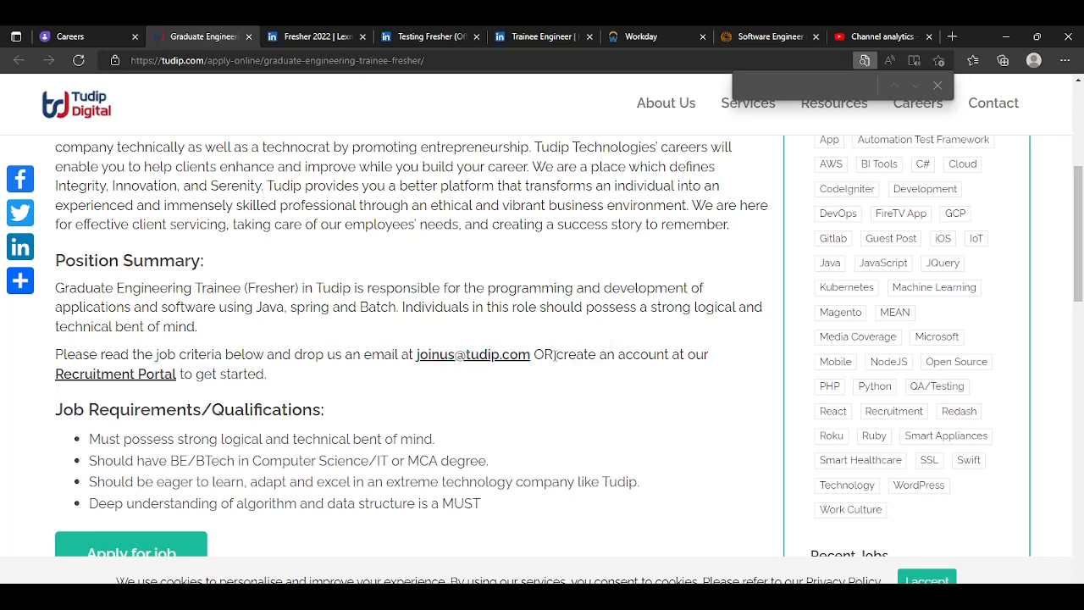
pyautogui.moveTo(115, 374)
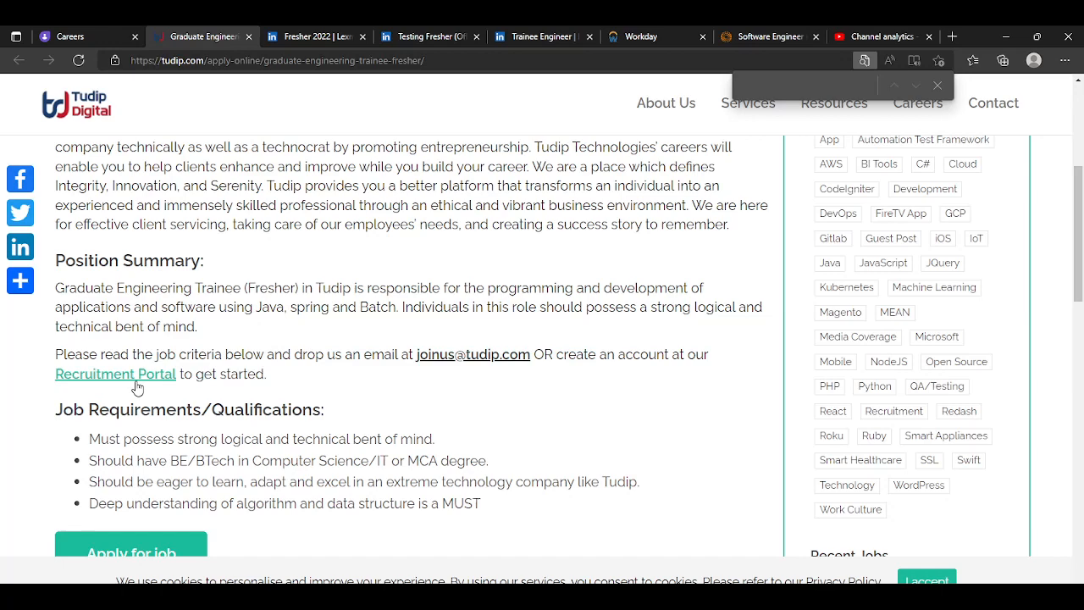
pyautogui.scroll(-3)
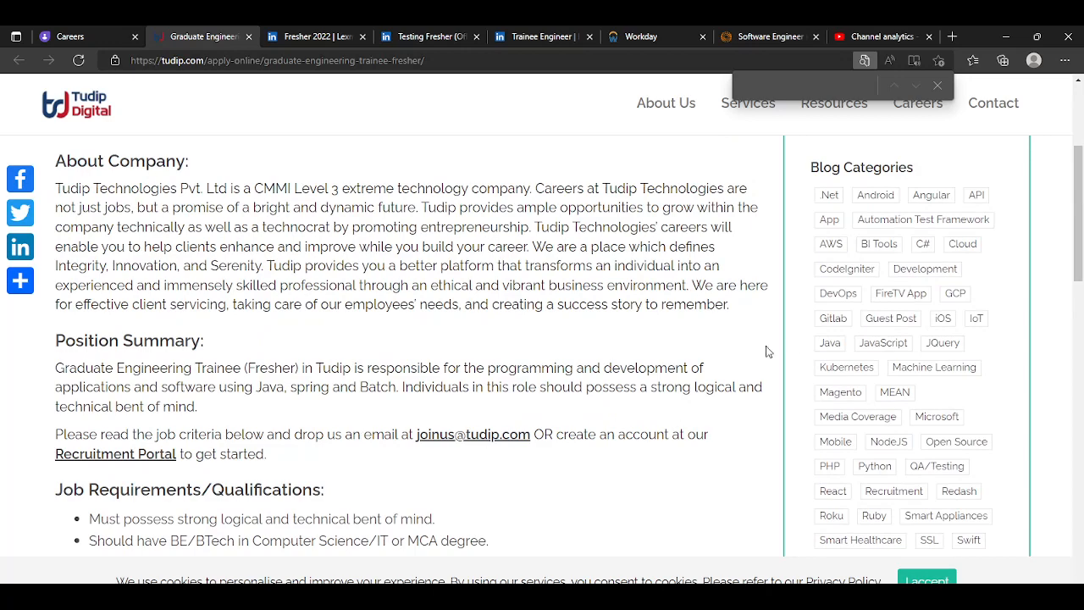
pyautogui.scroll(-3)
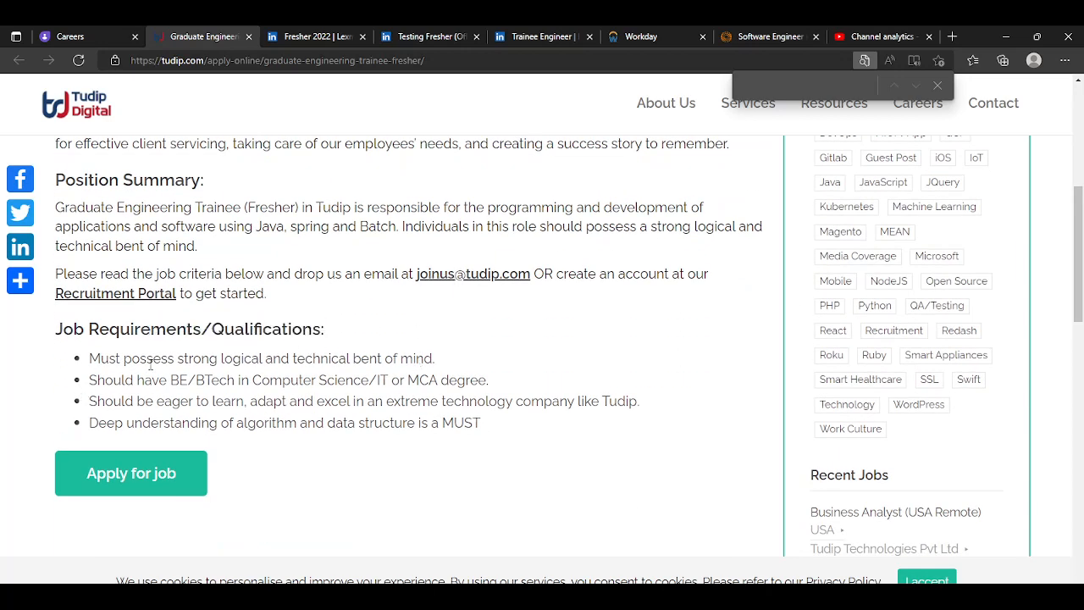
pyautogui.moveTo(88, 357); pyautogui.dragTo(234, 357)
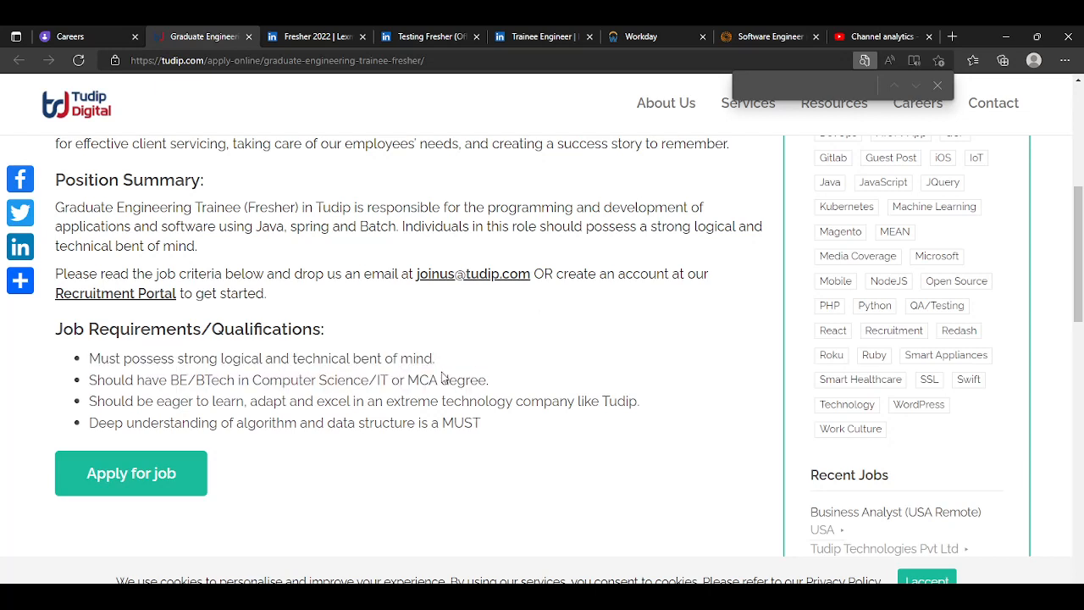
pyautogui.moveTo(887, 413)
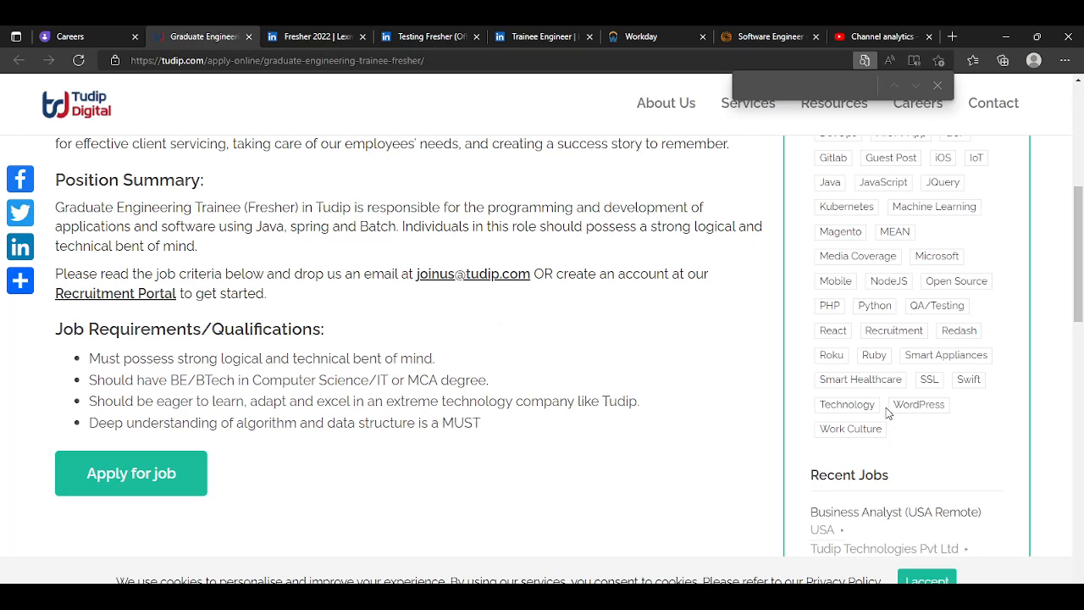
pyautogui.moveTo(88, 400); pyautogui.dragTo(217, 400)
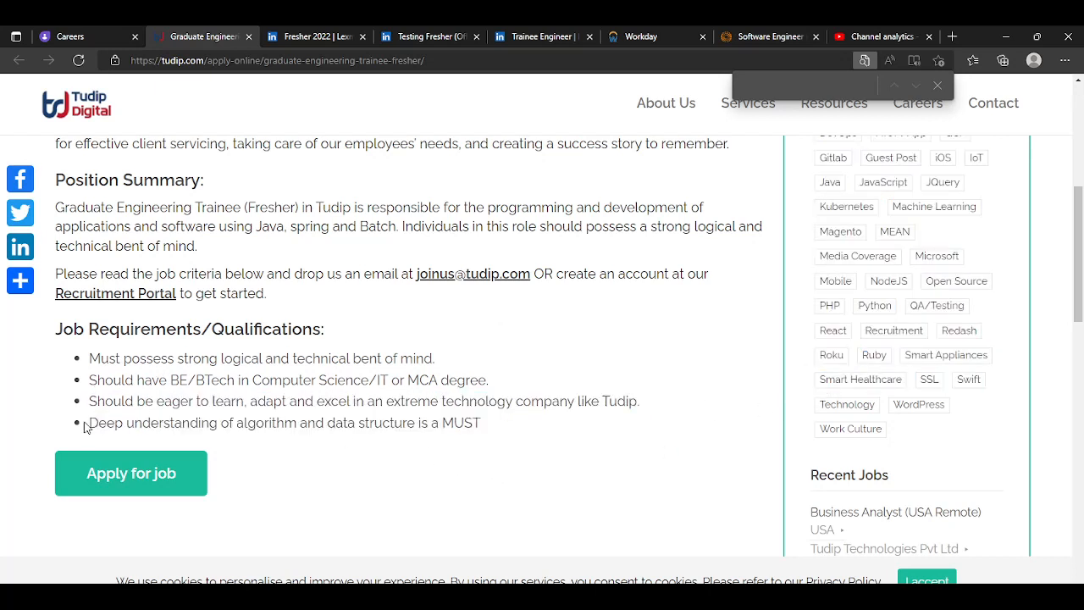
pyautogui.tripleClick(284, 423)
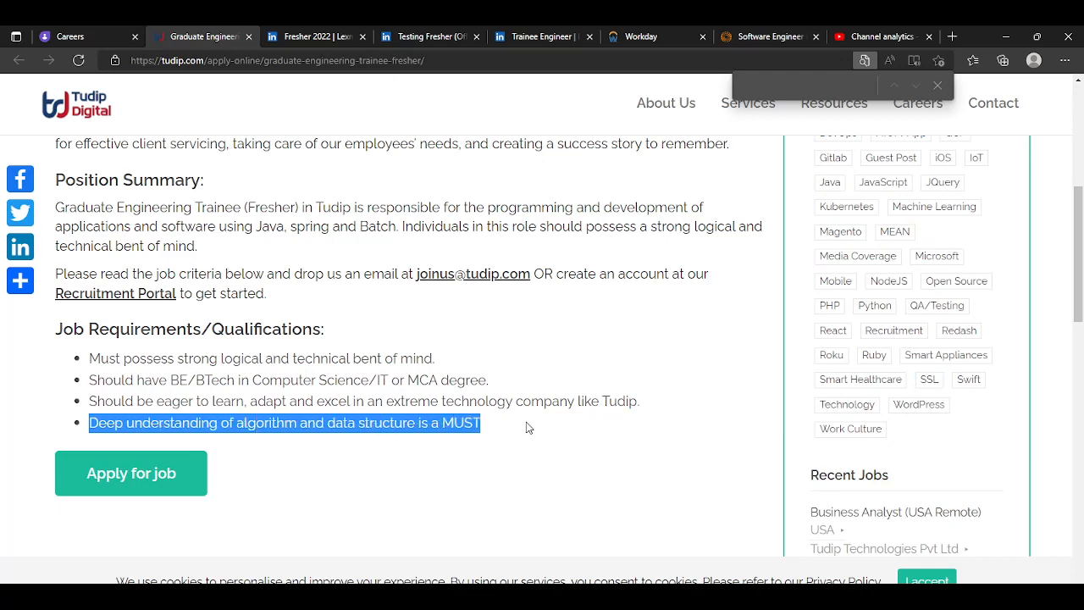
pyautogui.scroll(3)
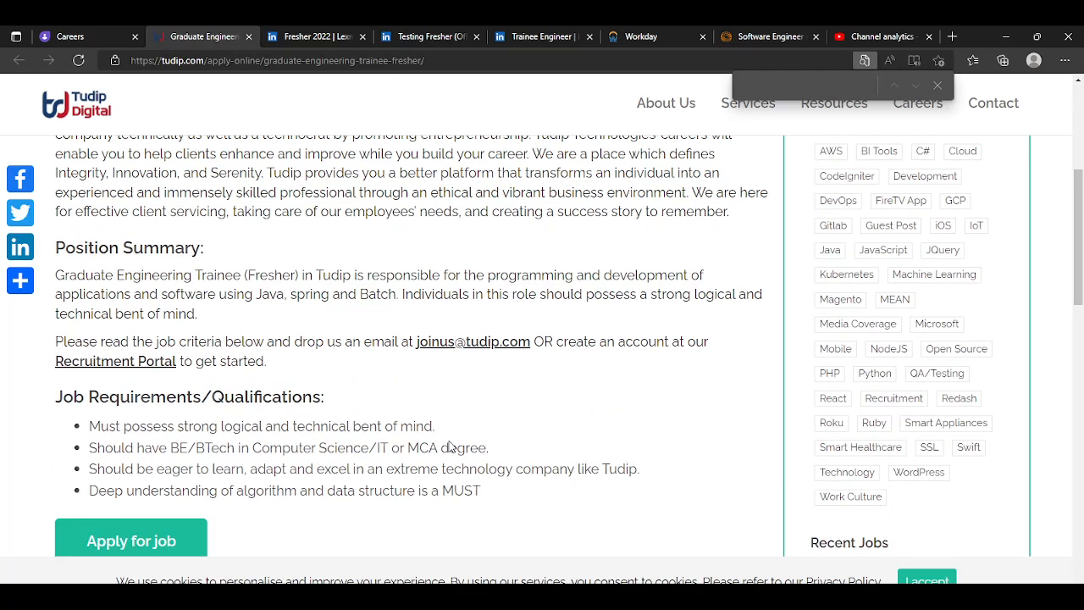
pyautogui.scroll(3)
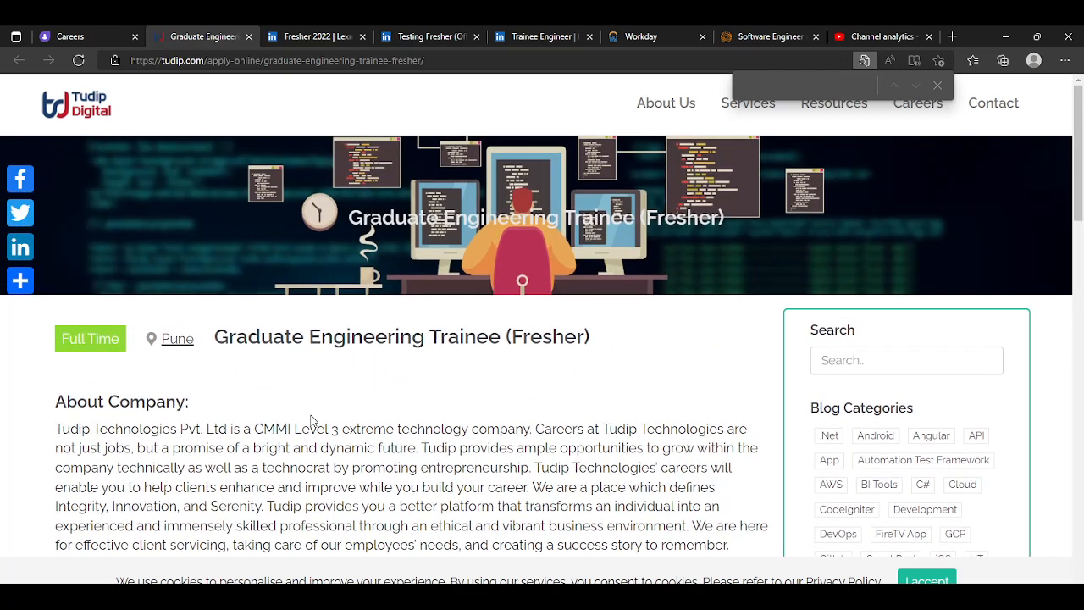
pyautogui.scroll(-3)
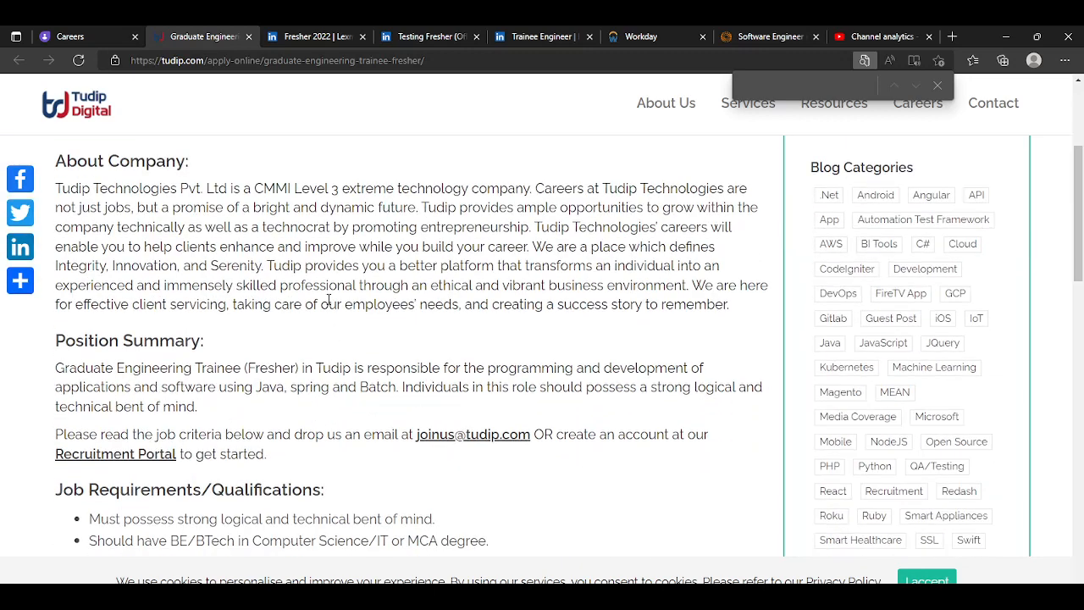
pyautogui.scroll(3)
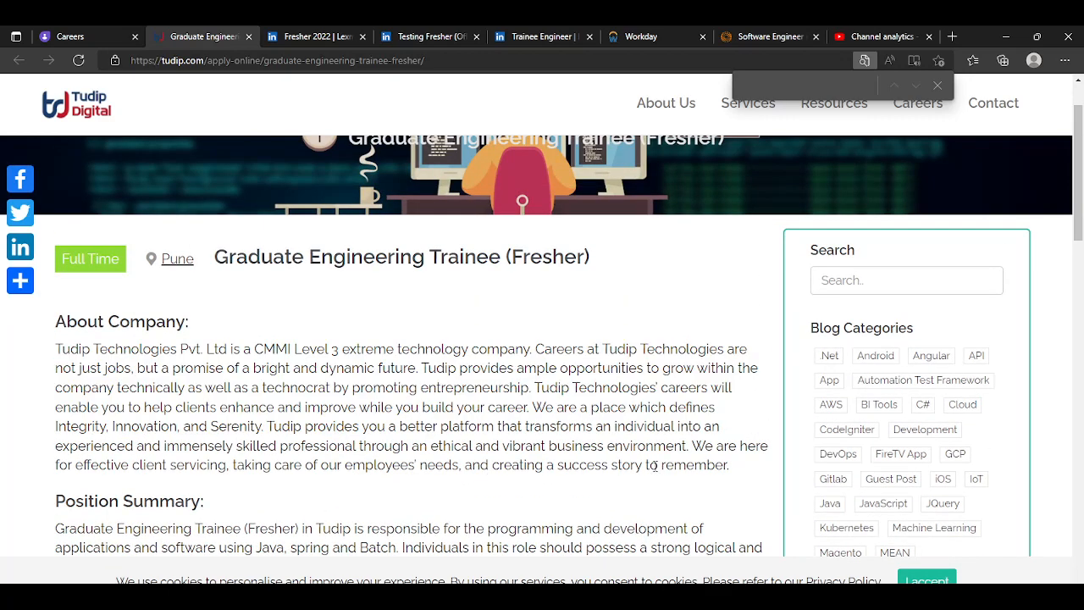
pyautogui.moveTo(56, 348); pyautogui.dragTo(146, 368)
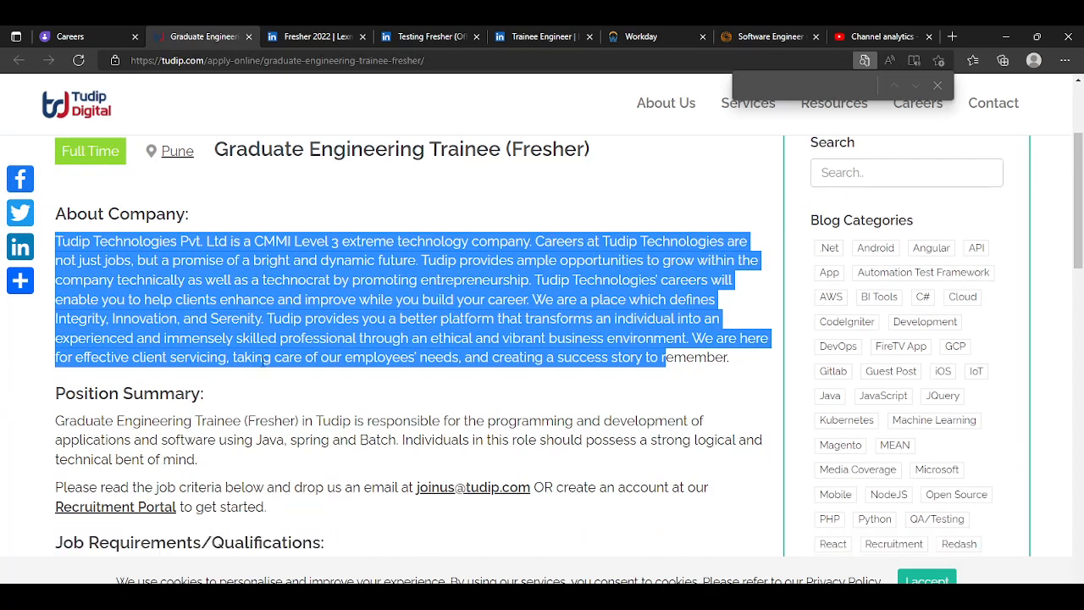
pyautogui.scroll(-3)
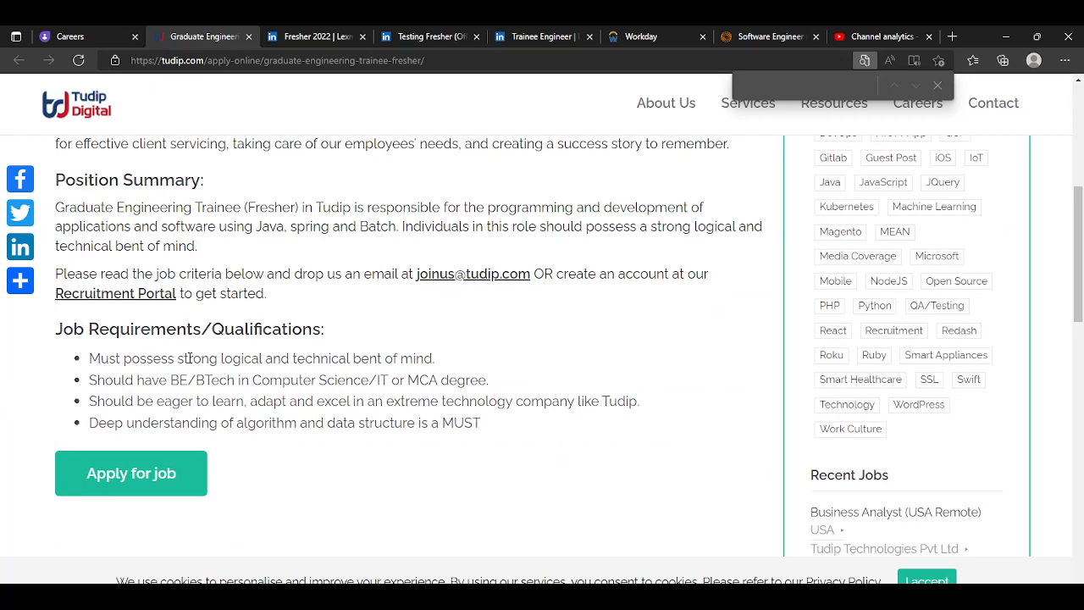
pyautogui.moveTo(332, 324)
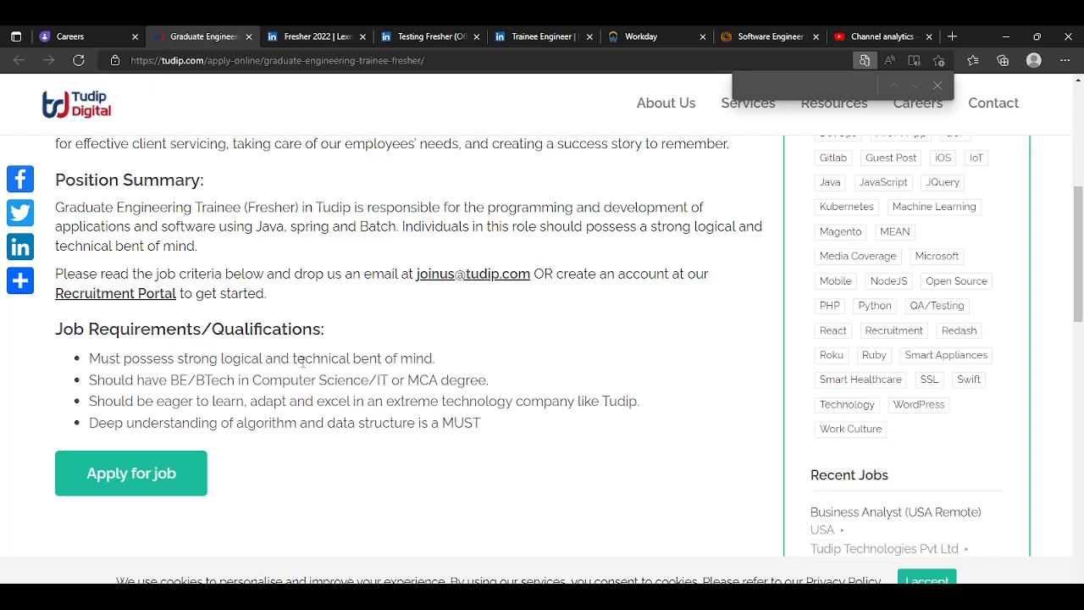
pyautogui.tripleClick(284, 423)
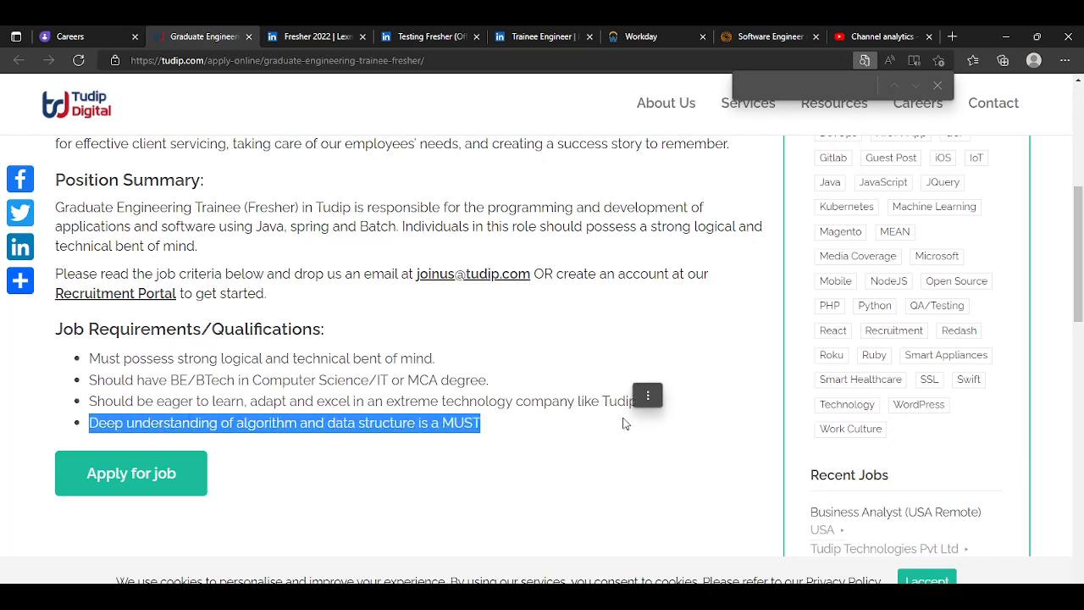
pyautogui.scroll(3)
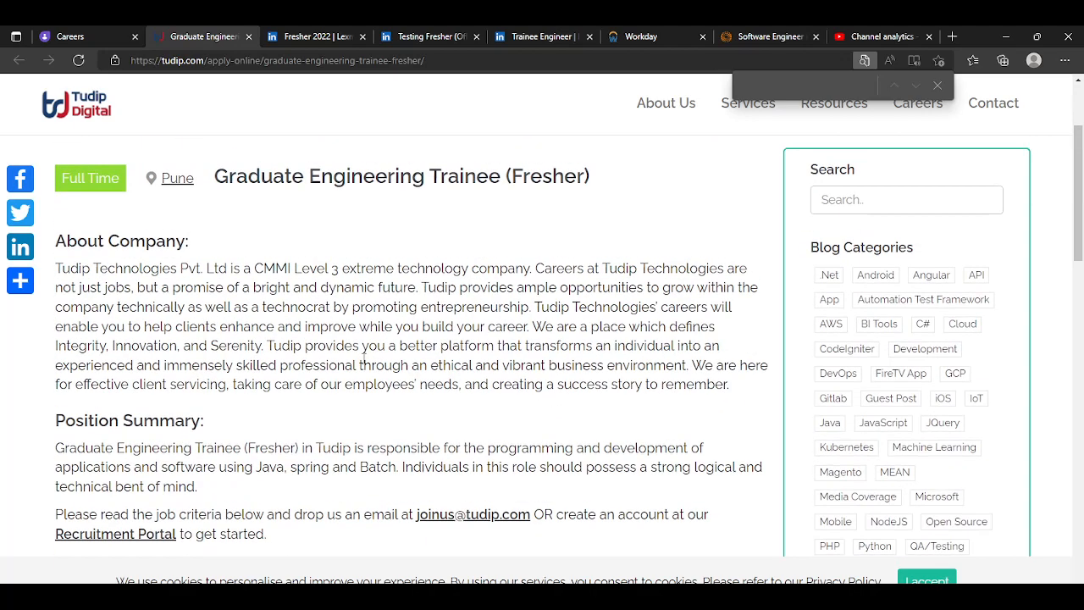
pyautogui.scroll(3)
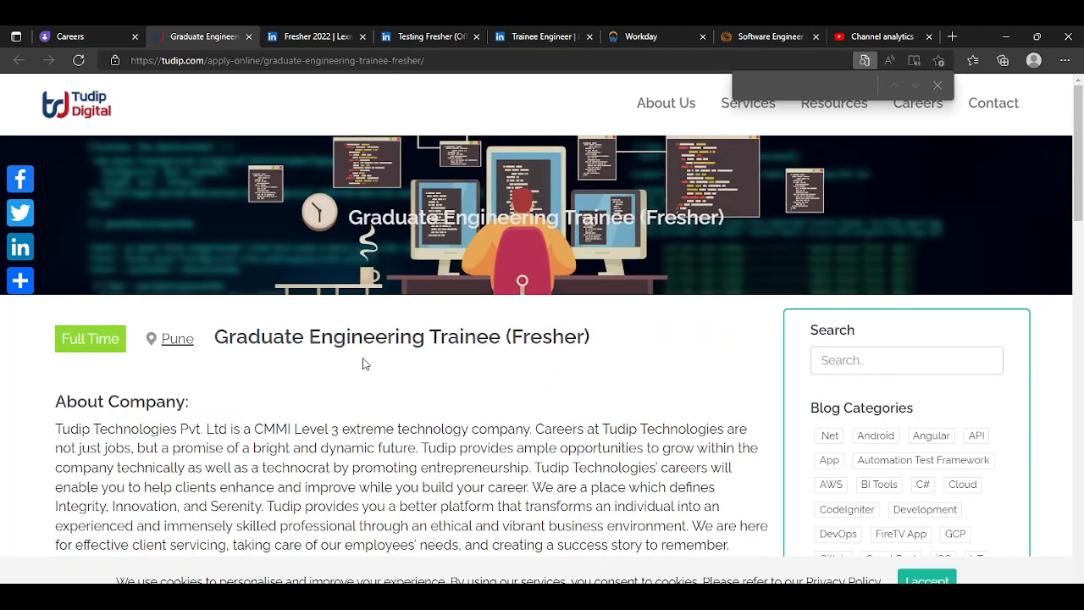
pyautogui.scroll(-3)
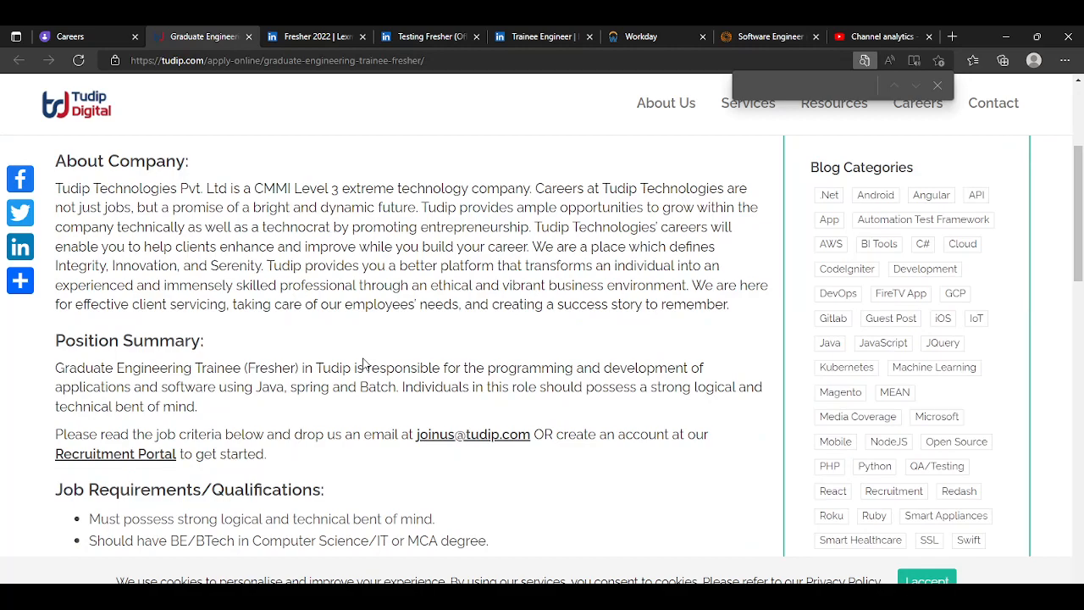
pyautogui.scroll(-3)
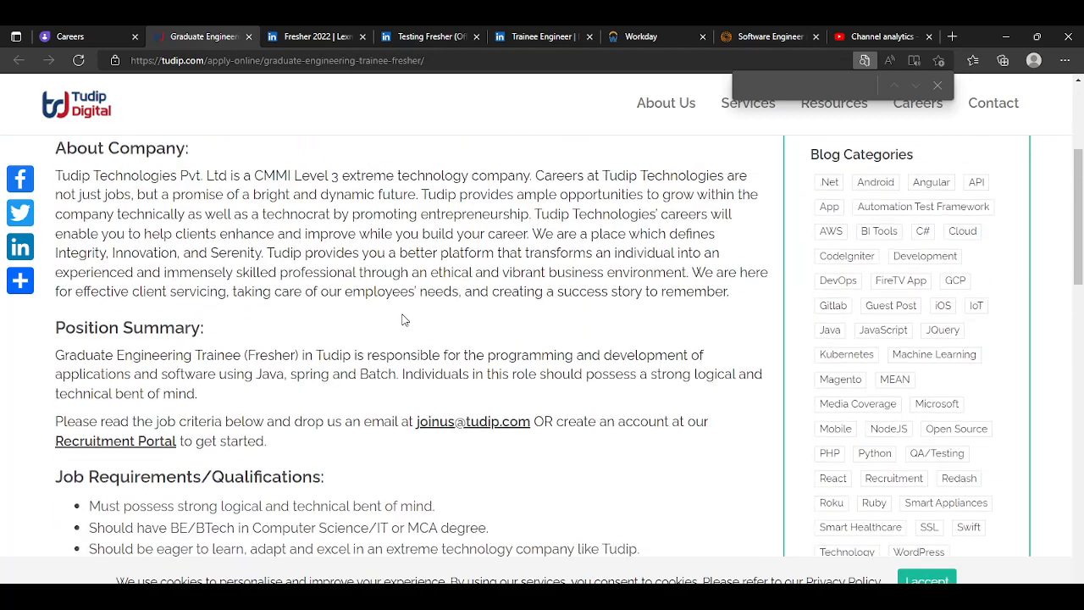
pyautogui.scroll(3)
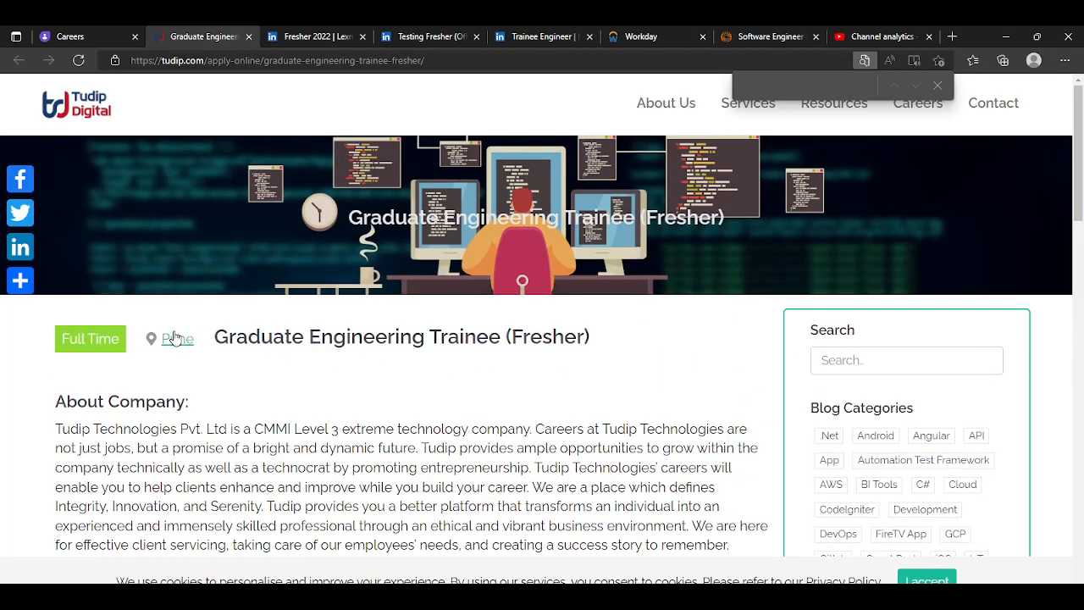
pyautogui.scroll(-3)
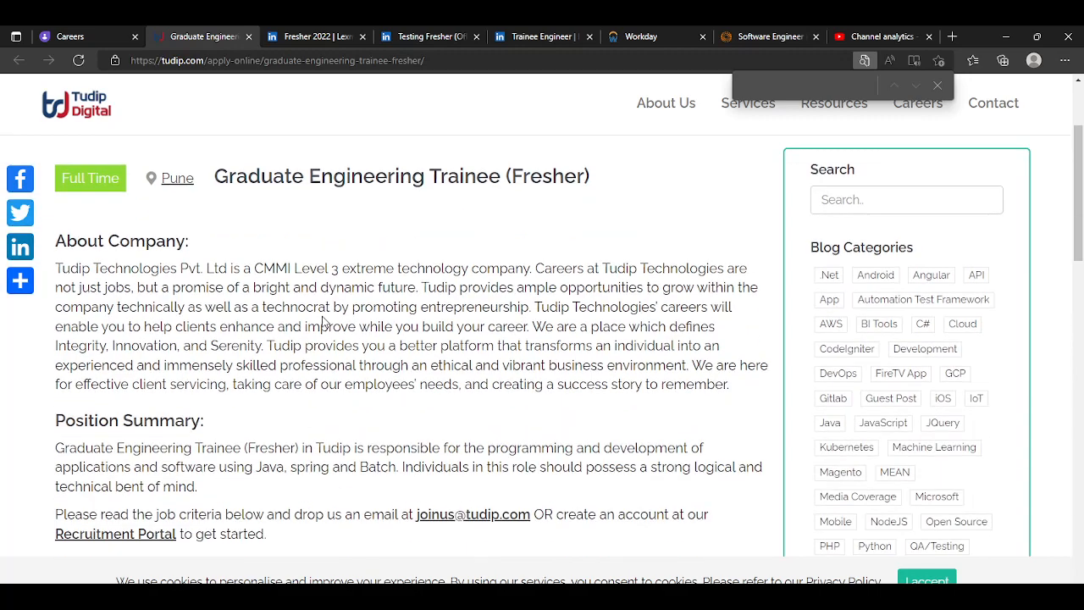
pyautogui.scroll(-3)
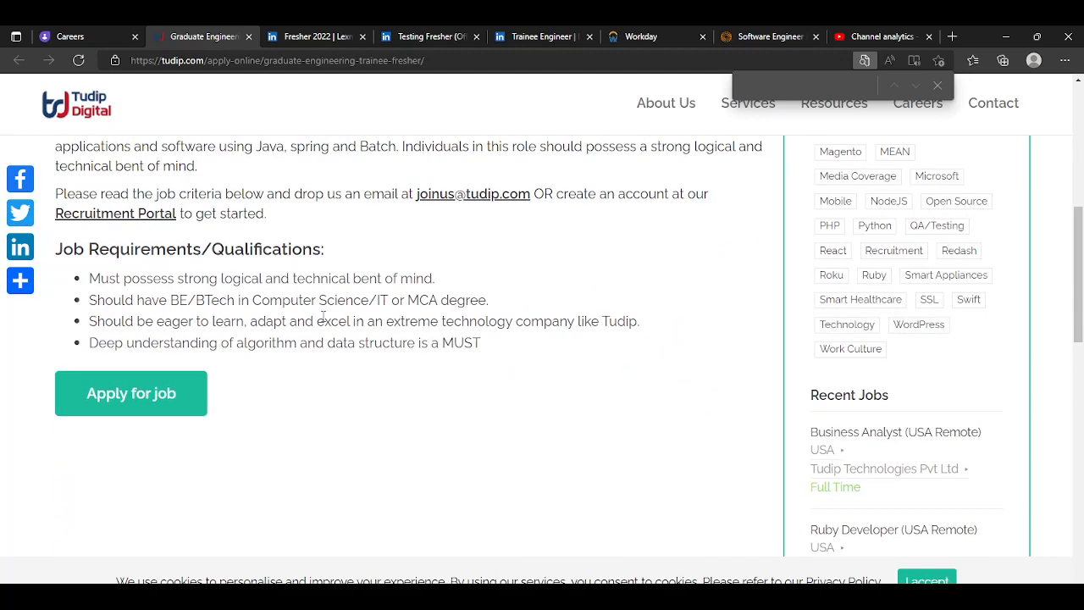
pyautogui.scroll(3)
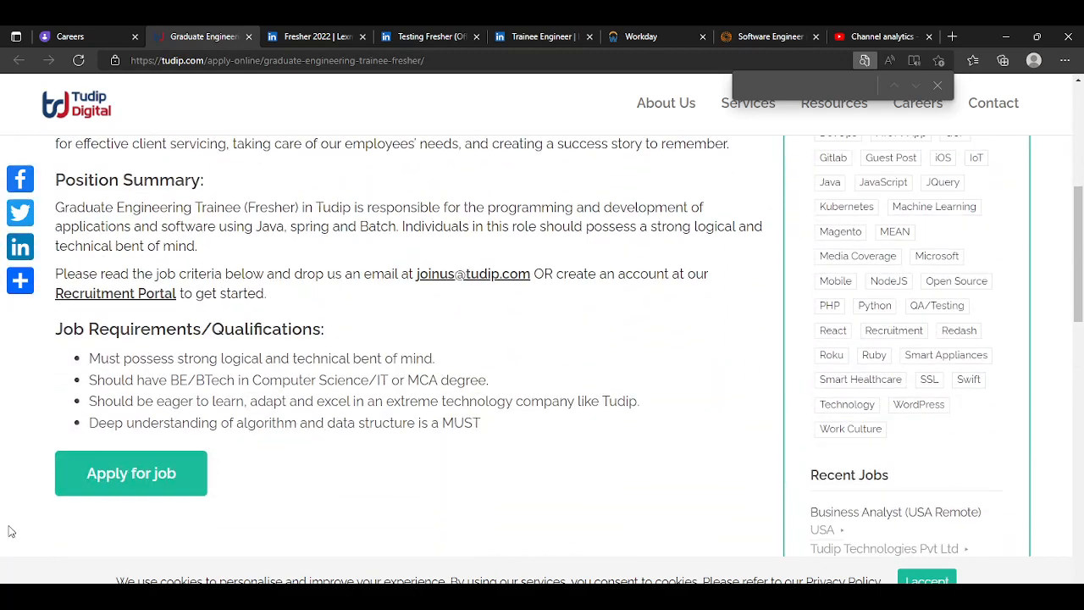
pyautogui.scroll(3)
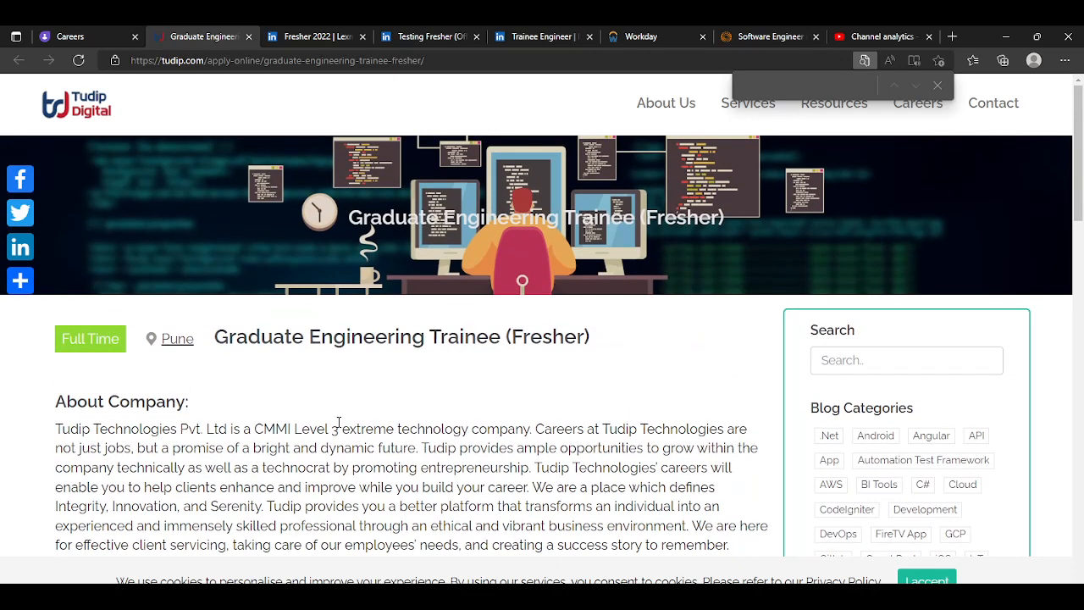